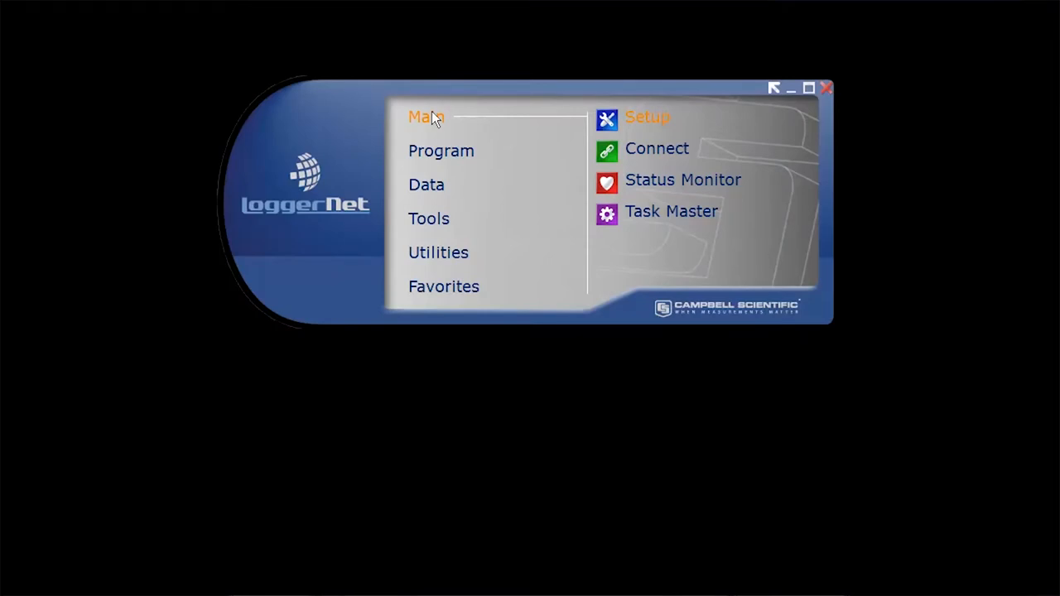
# - Bring up the Connect Screen for the CR6Tutorial station from the launcher
pyautogui.click(656, 149)
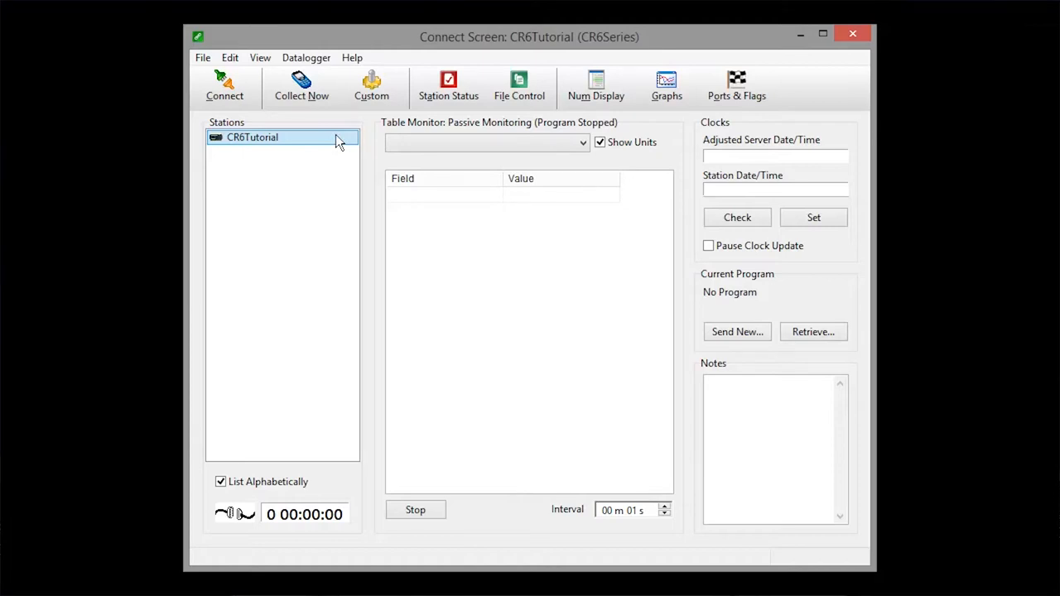
pyautogui.moveTo(242, 99)
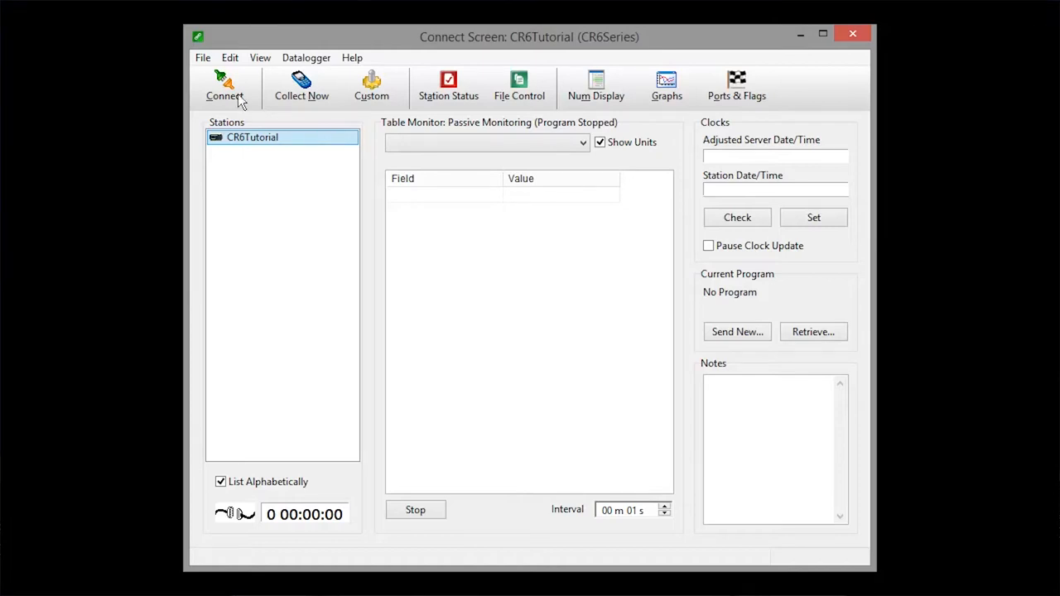
# - Connect to the CR6Tutorial datalogger so real-time monitoring and clocks go live
pyautogui.click(225, 86)
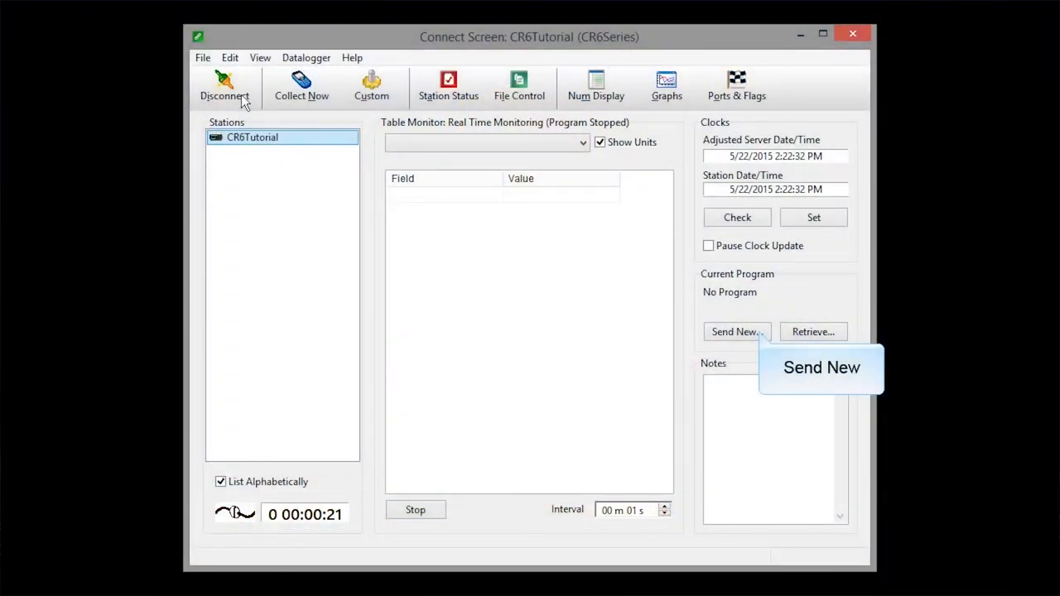
pyautogui.moveTo(572, 136)
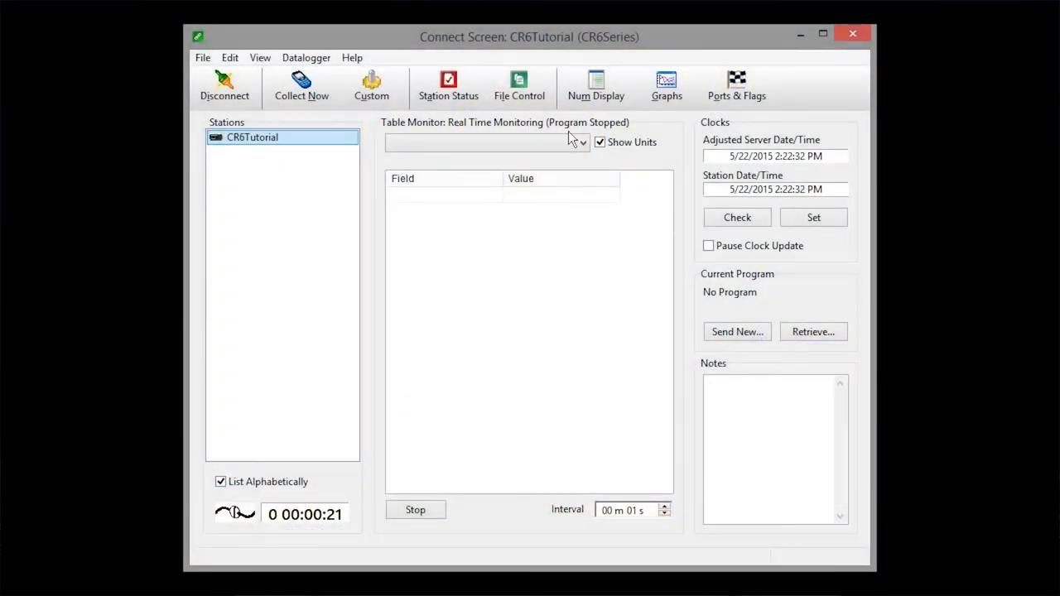
# - Choose Tutorial1.CR6 from the SCWin folder to send as the new program
pyautogui.click(736, 331)
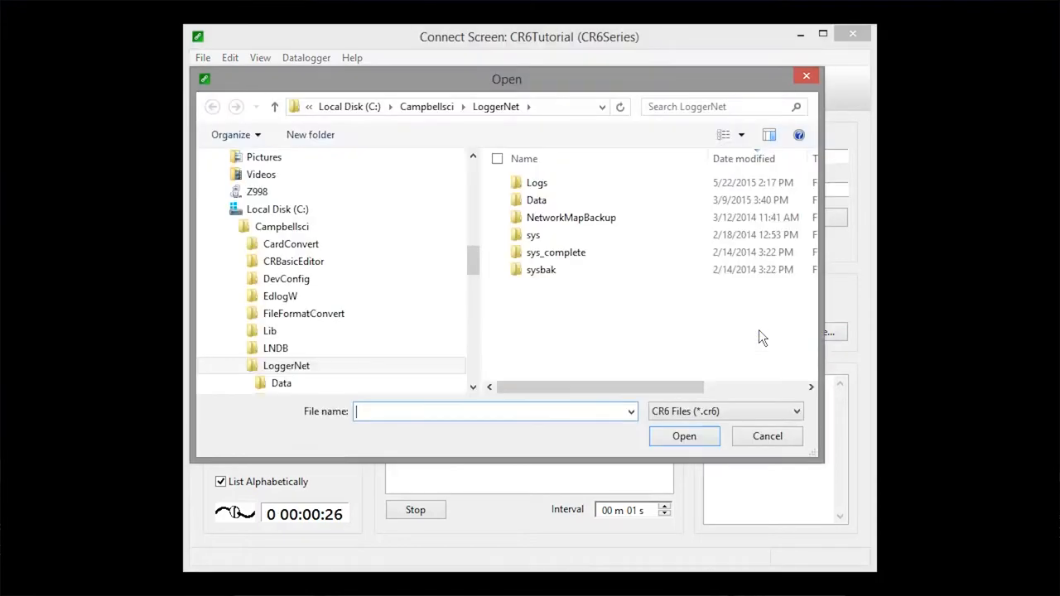
pyautogui.moveTo(447, 172)
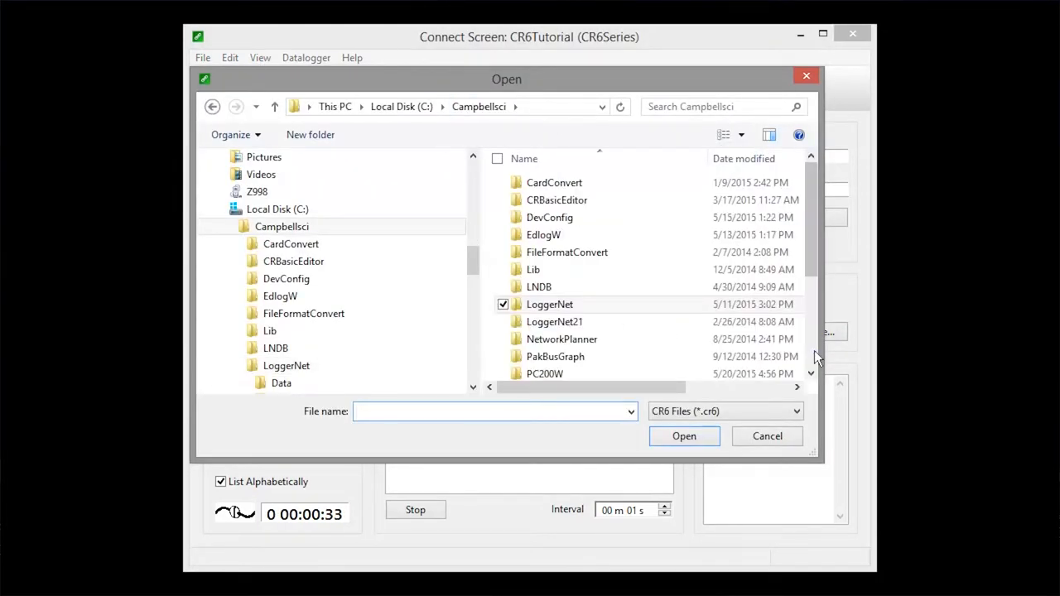
pyautogui.scroll(-3)
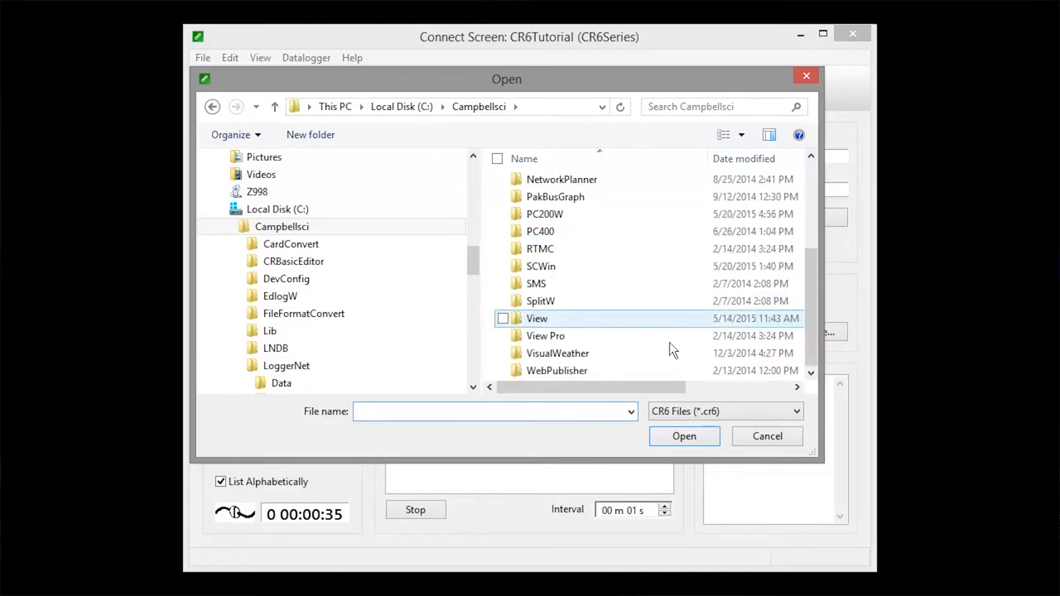
pyautogui.doubleClick(540, 264)
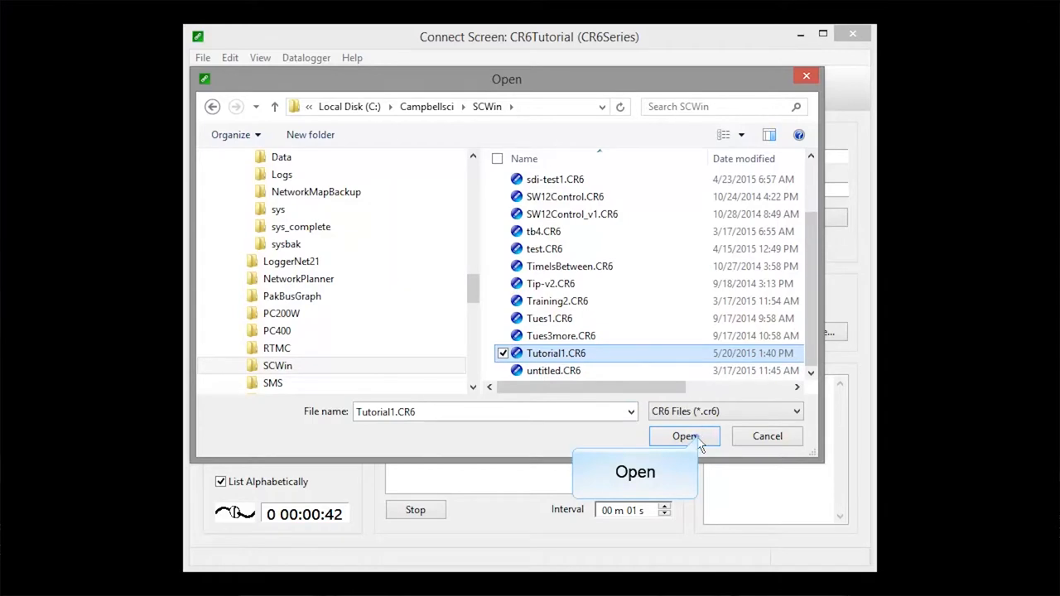
pyautogui.click(684, 437)
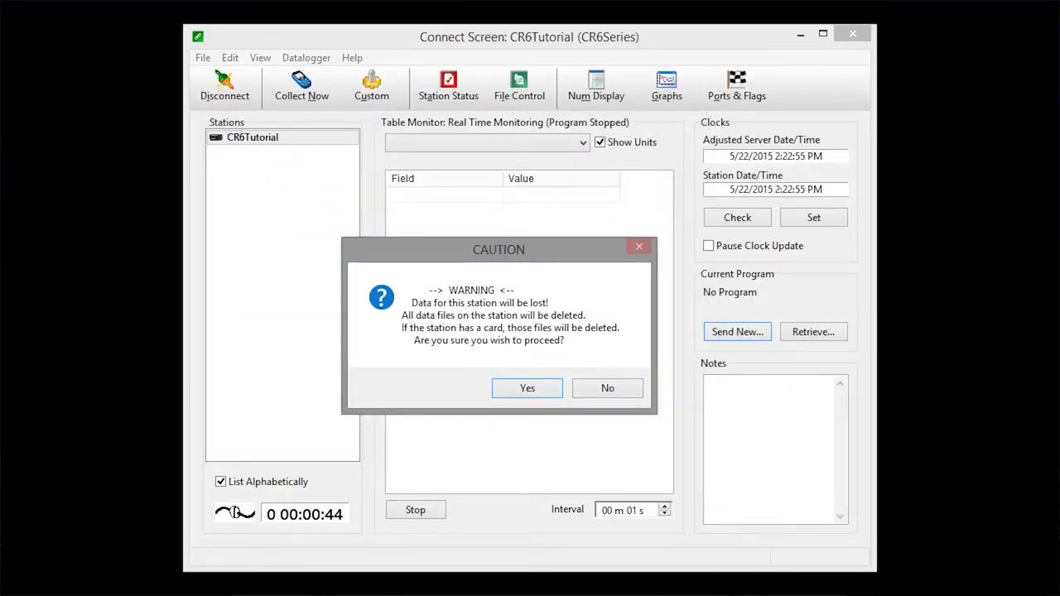
pyautogui.moveTo(699, 444)
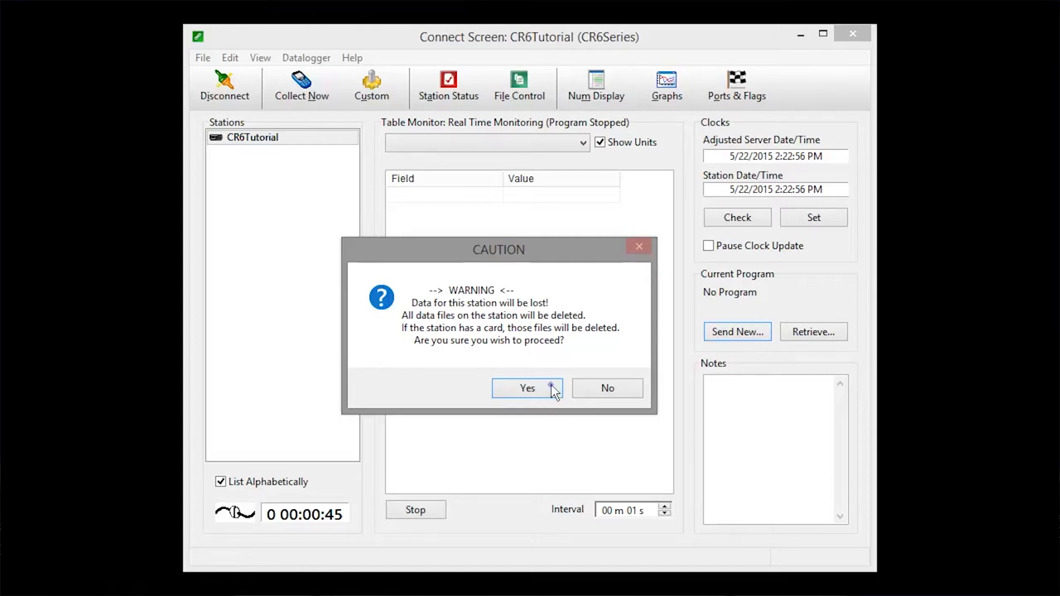
# - Confirm the data-loss caution so Tutorial1.CR6 is sent and compiled on CR6Tutorial
pyautogui.click(527, 387)
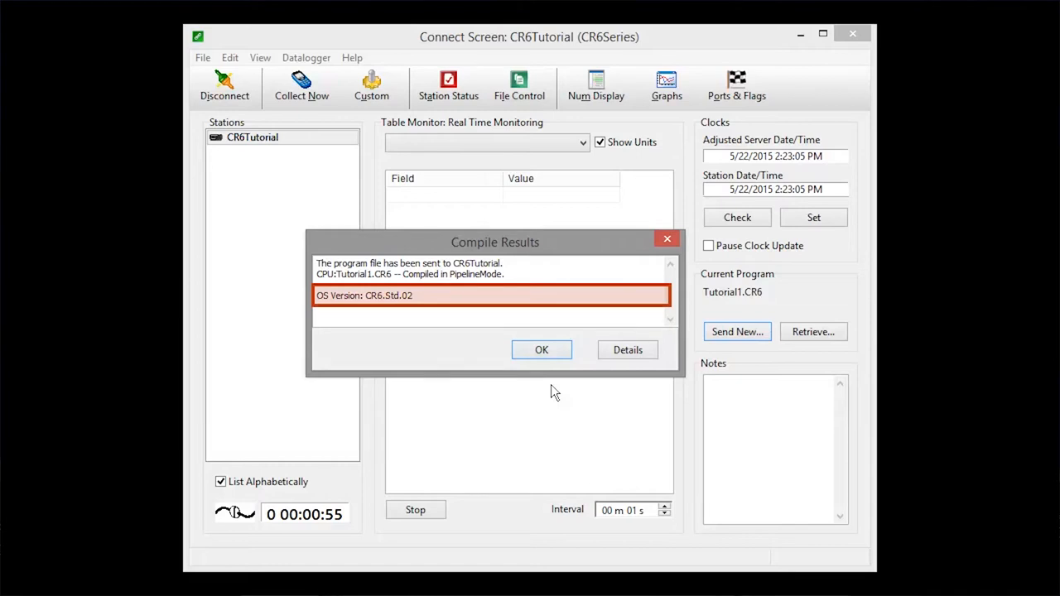
pyautogui.moveTo(628, 349)
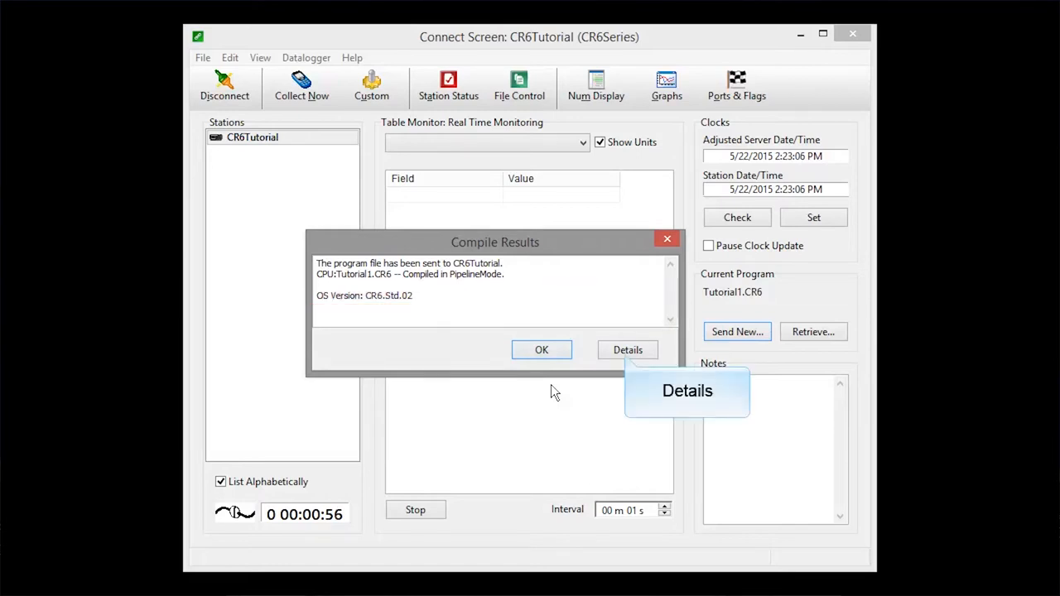
pyautogui.moveTo(601, 387)
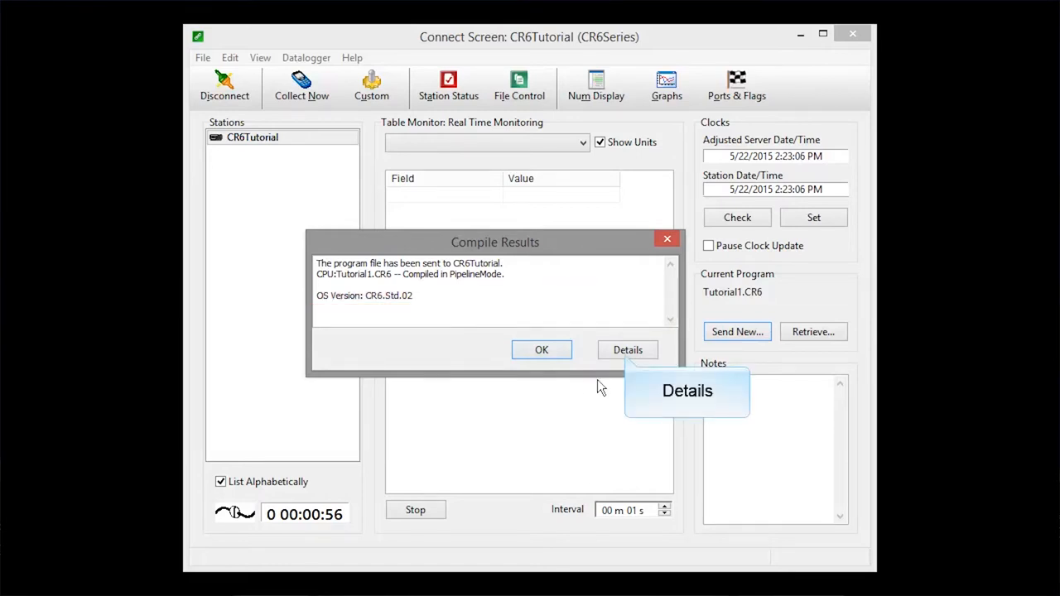
# - Review the Program File Summary's Table Fill Times and close it
pyautogui.click(625, 349)
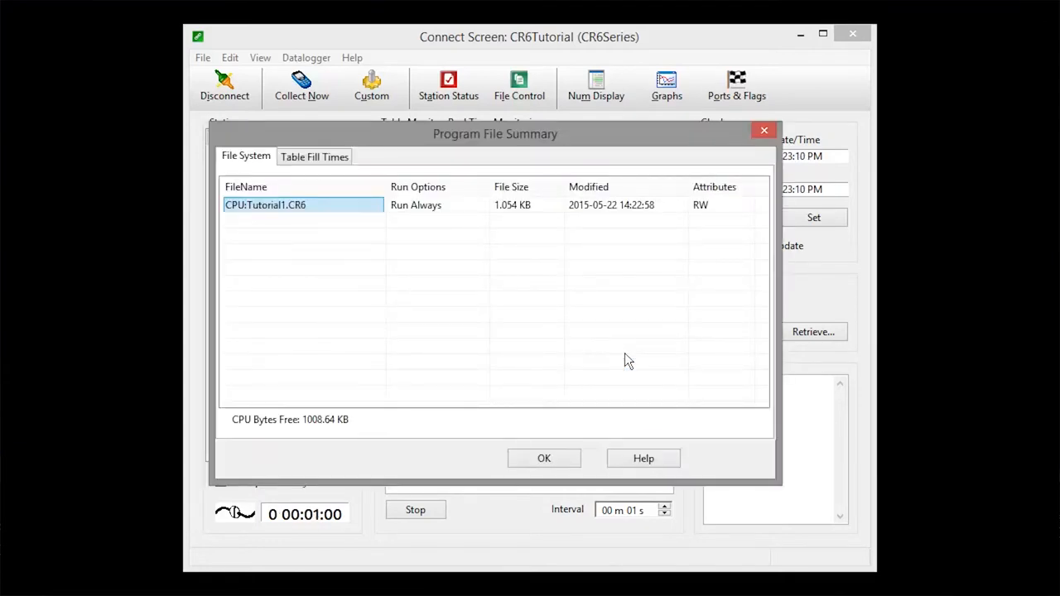
pyautogui.click(314, 155)
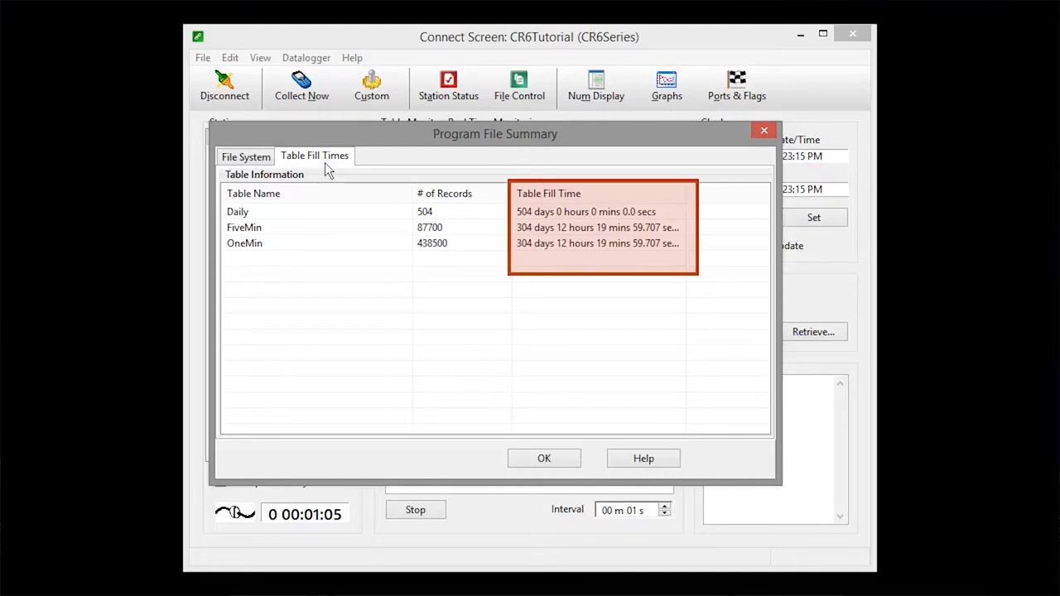
pyautogui.click(544, 457)
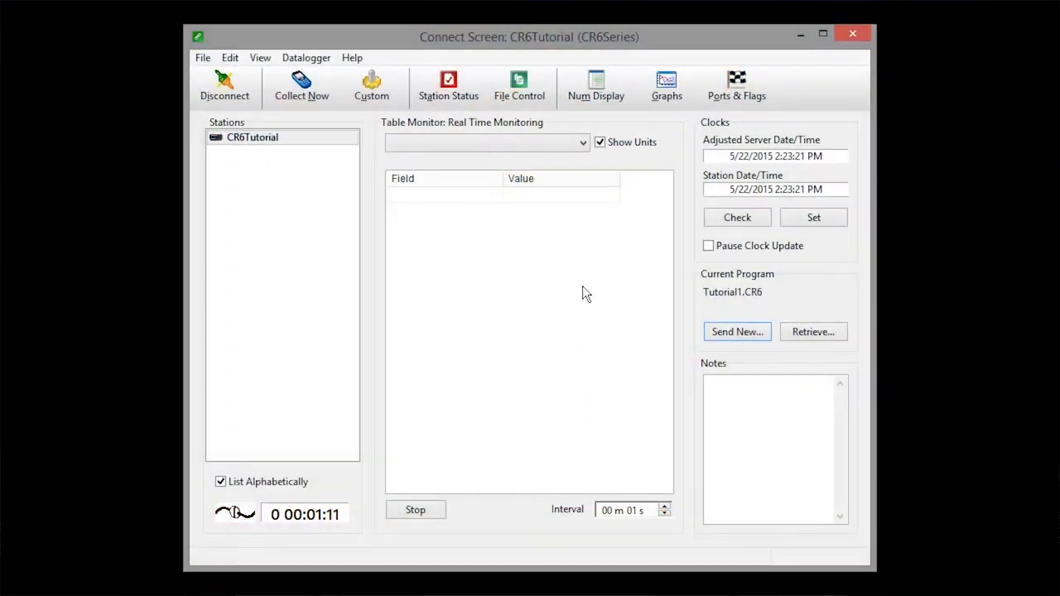
# - Monitor the Public table live (RecNum, TimeStamp, BattV, PTemp_C, Temp_C)
pyautogui.click(583, 142)
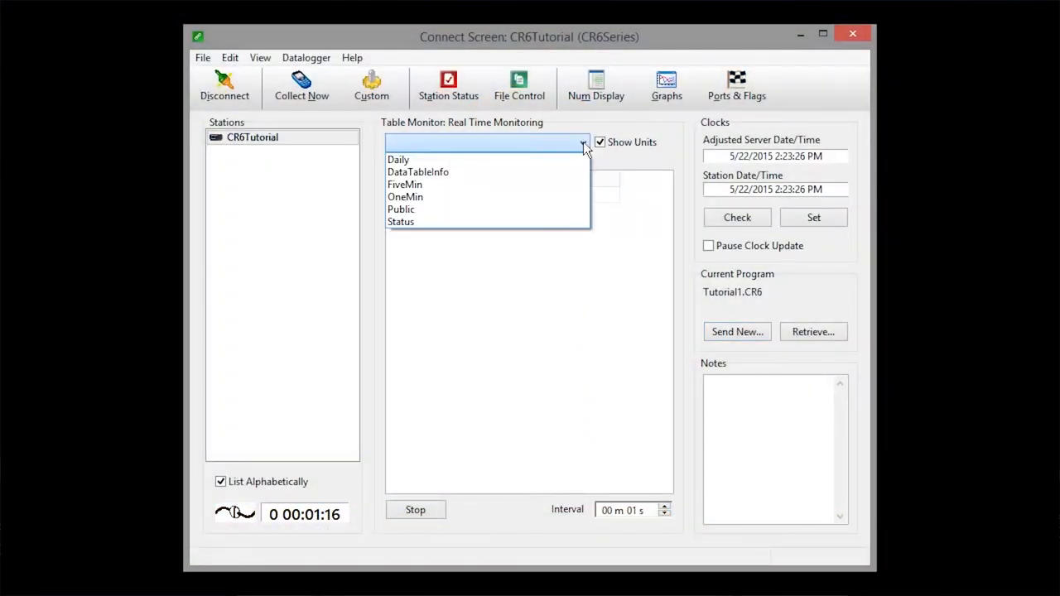
pyautogui.moveTo(553, 177)
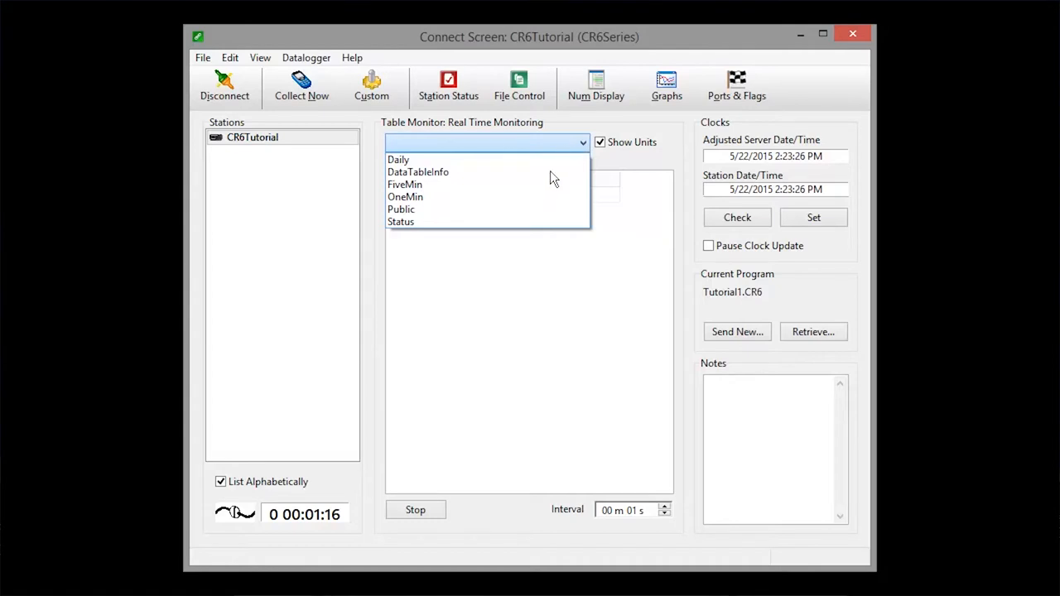
pyautogui.click(400, 208)
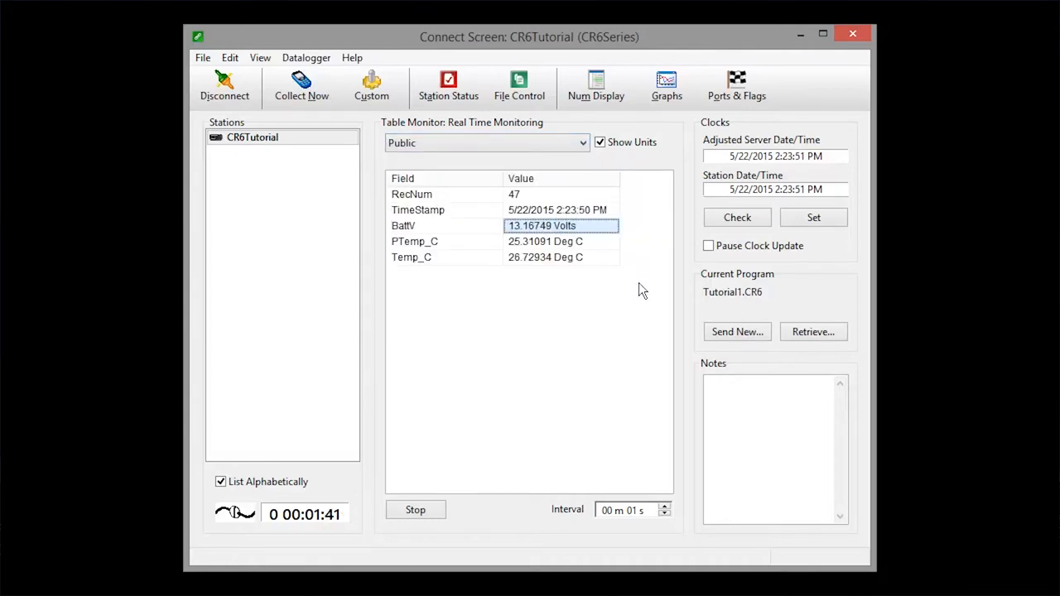
pyautogui.click(596, 87)
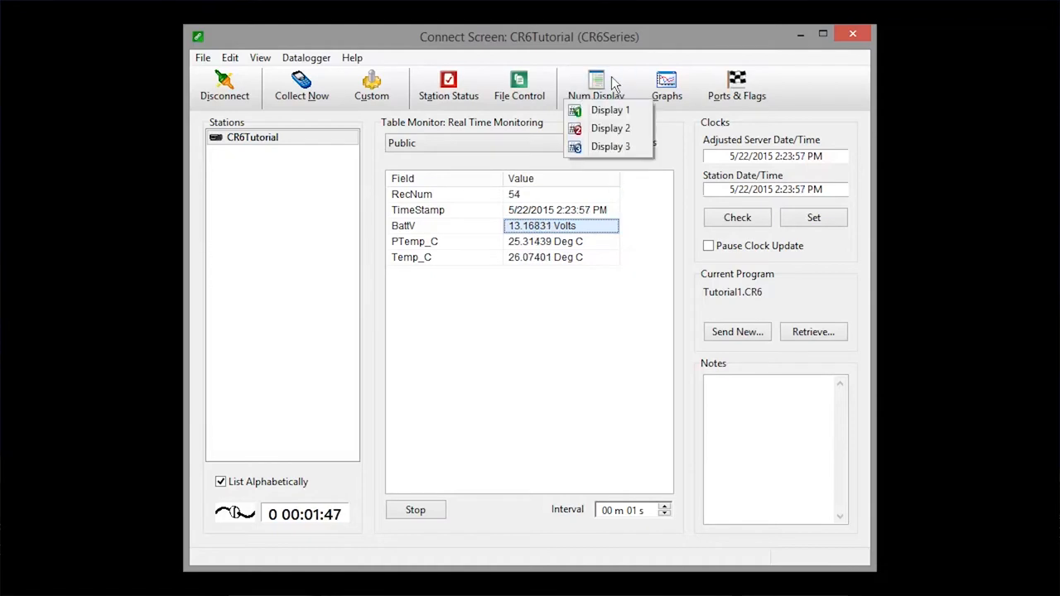
# - Fill Numeric Display 1 with Public, FiveMin and OneMin fields showing live values
pyautogui.click(609, 109)
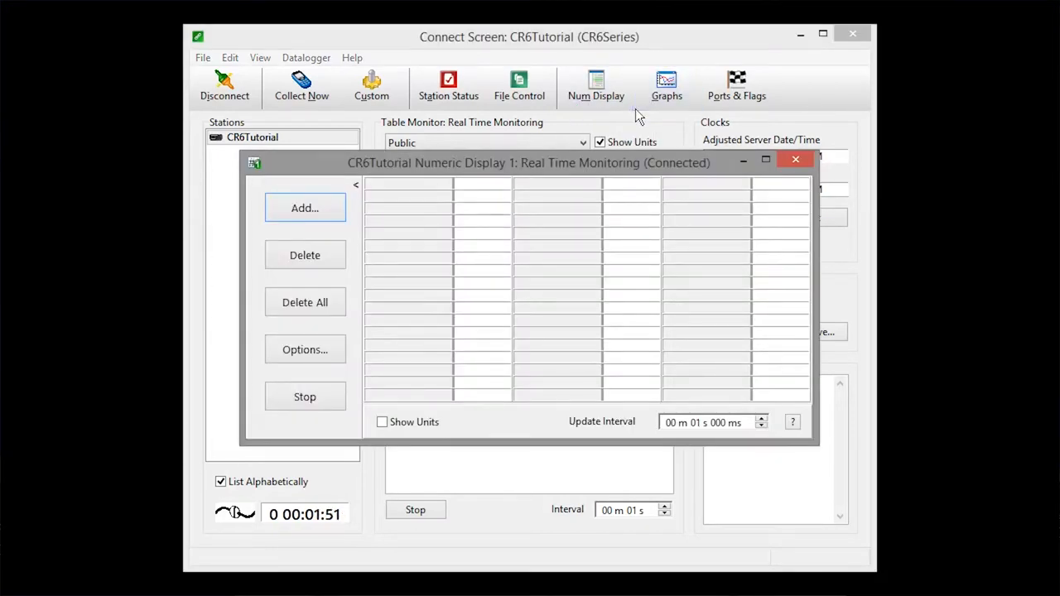
pyautogui.moveTo(381, 149)
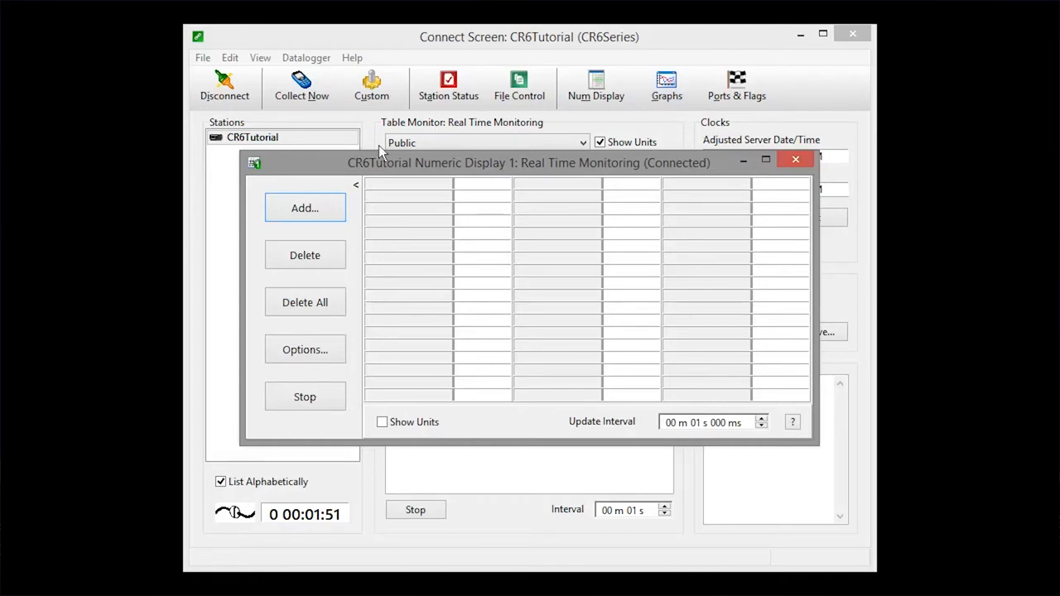
pyautogui.click(305, 209)
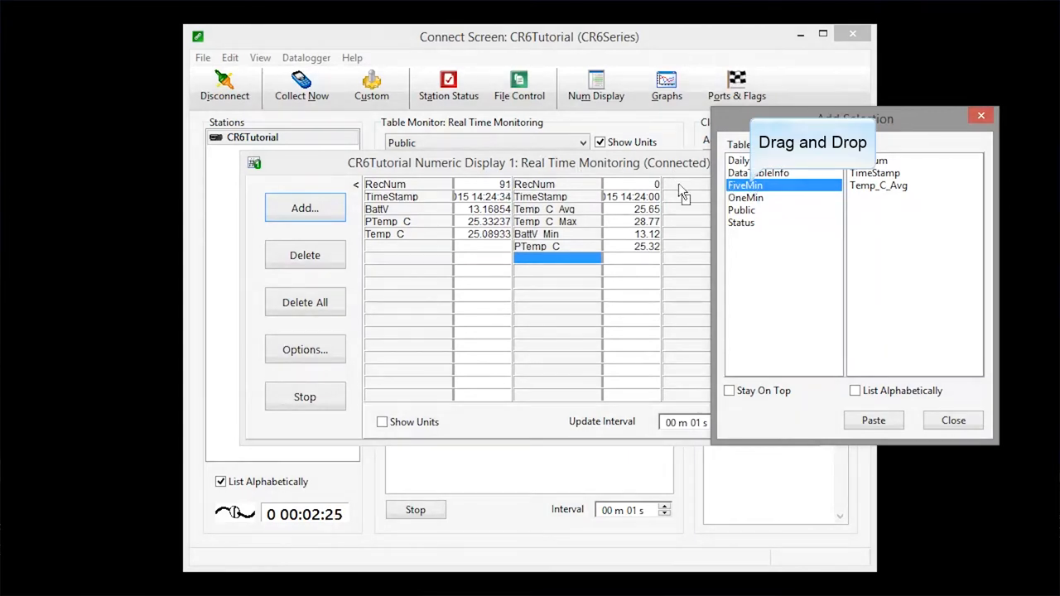
pyautogui.click(952, 420)
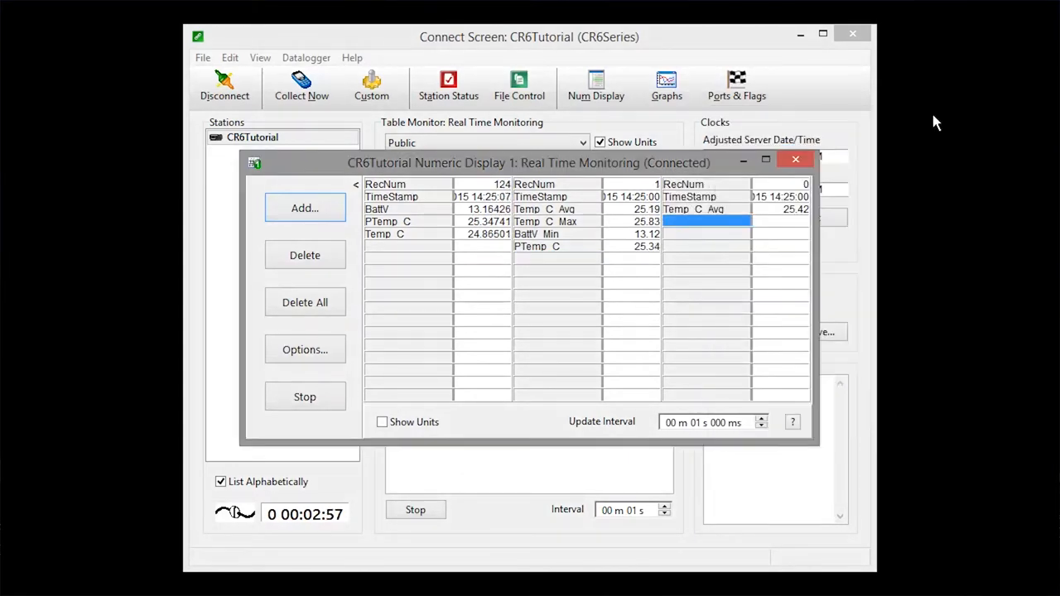
# - Close the numeric display and bring up the empty real-time Graph 1 window
pyautogui.click(795, 159)
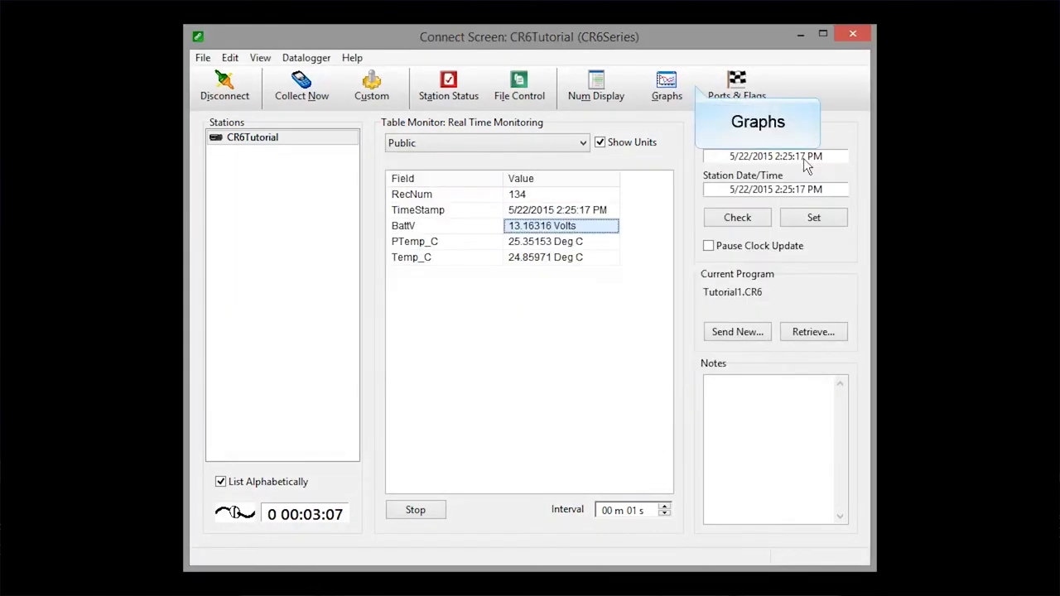
pyautogui.moveTo(699, 107)
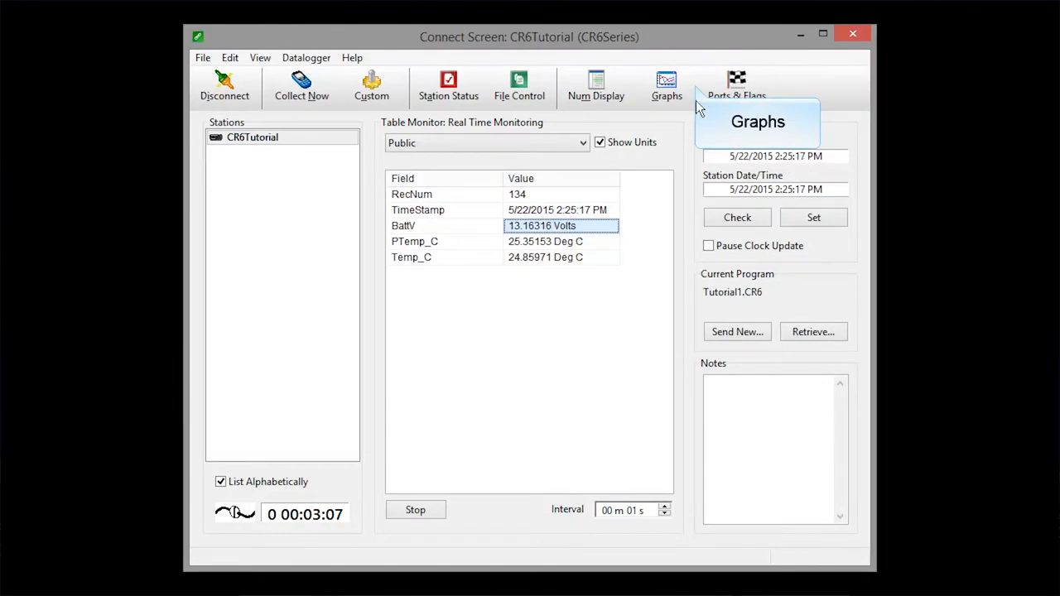
pyautogui.click(666, 86)
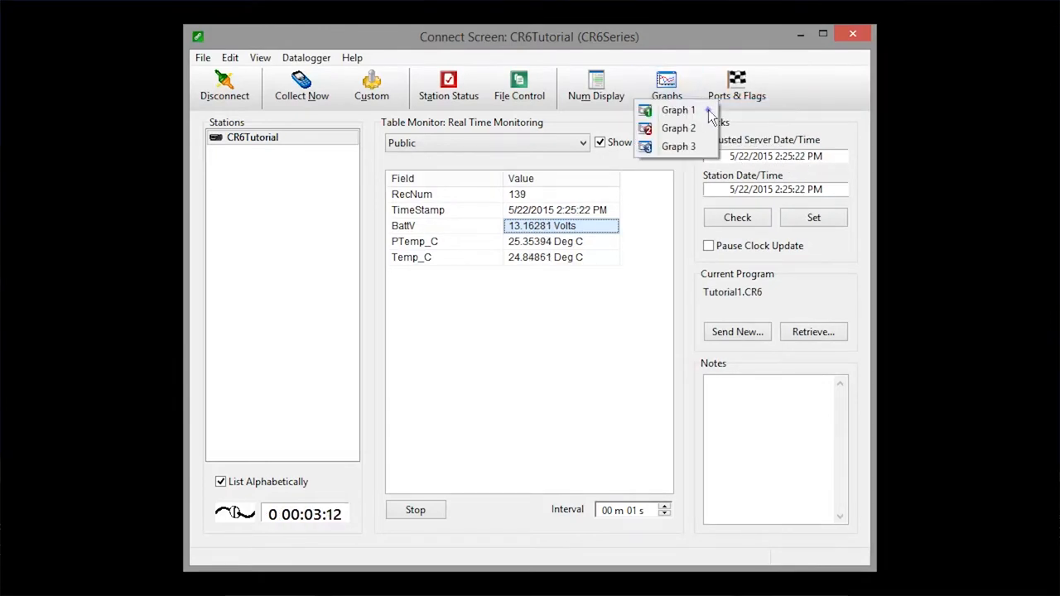
pyautogui.click(679, 109)
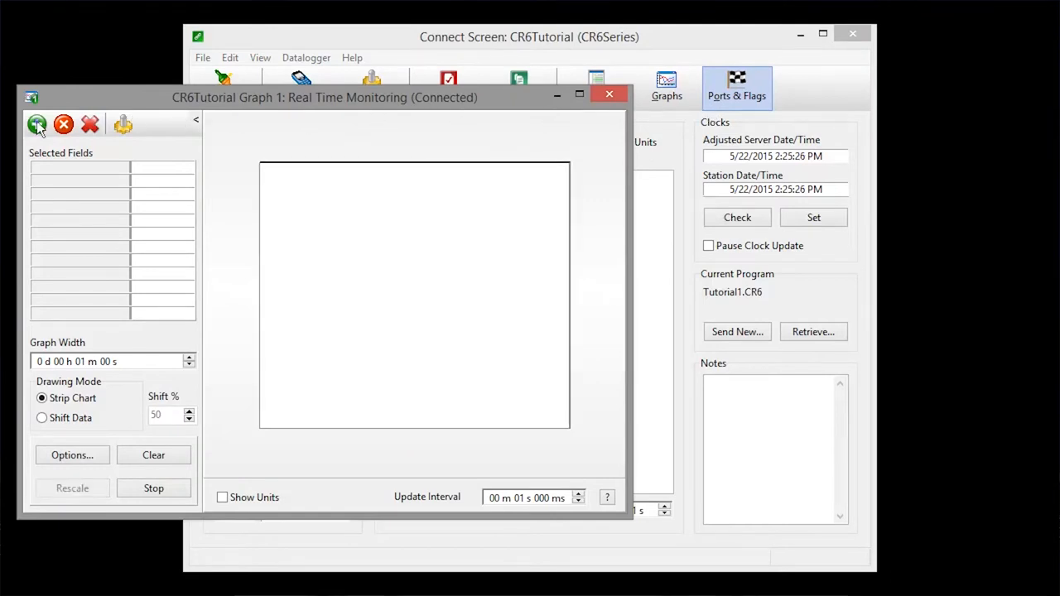
# - Add Temp_C and PTemp_C from the Public table so Graph 1 plots them live
pyautogui.click(37, 124)
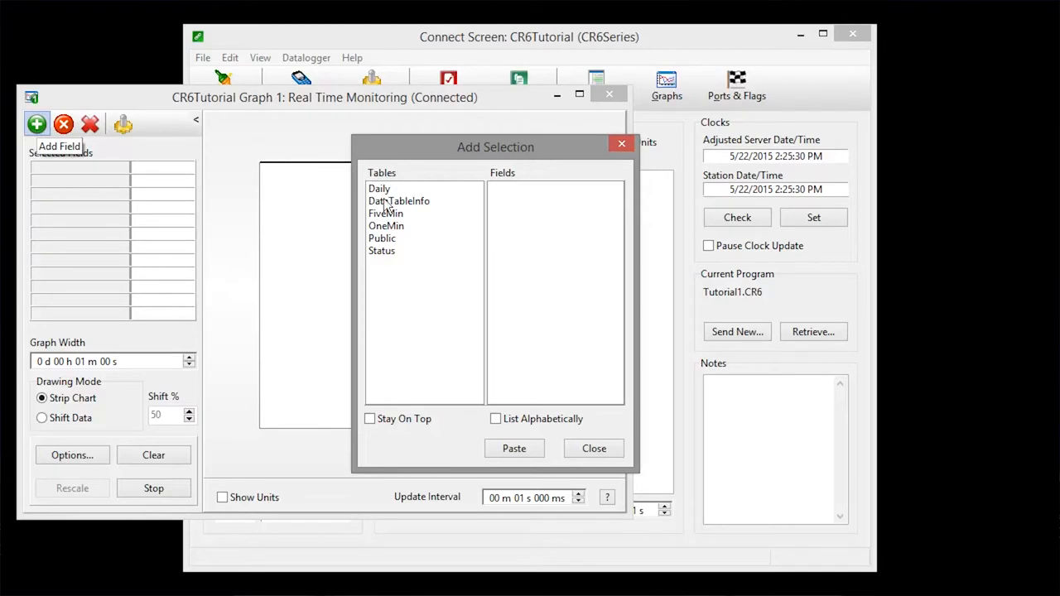
pyautogui.click(381, 239)
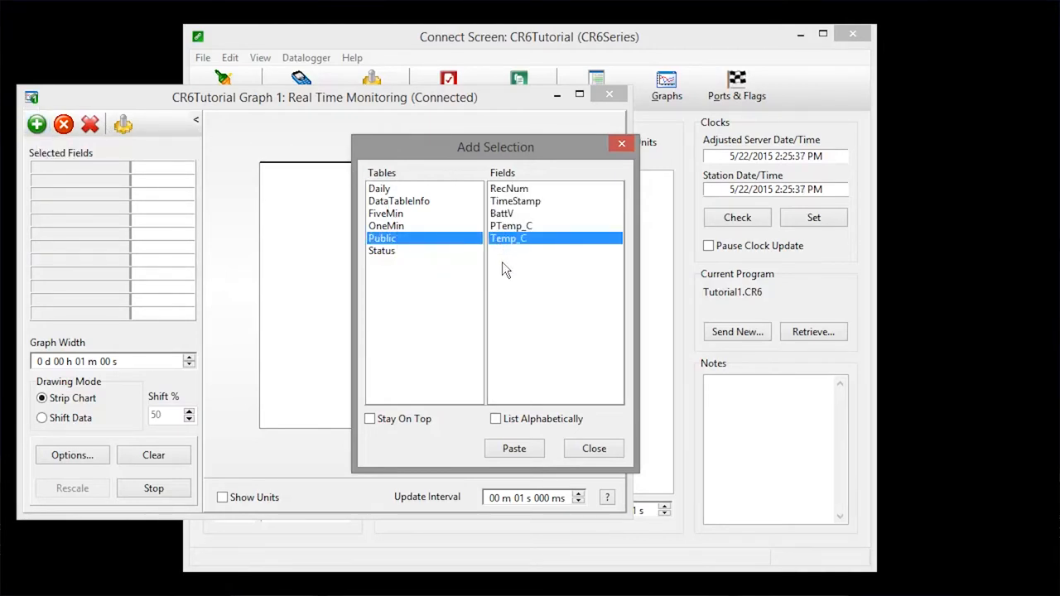
pyautogui.click(514, 447)
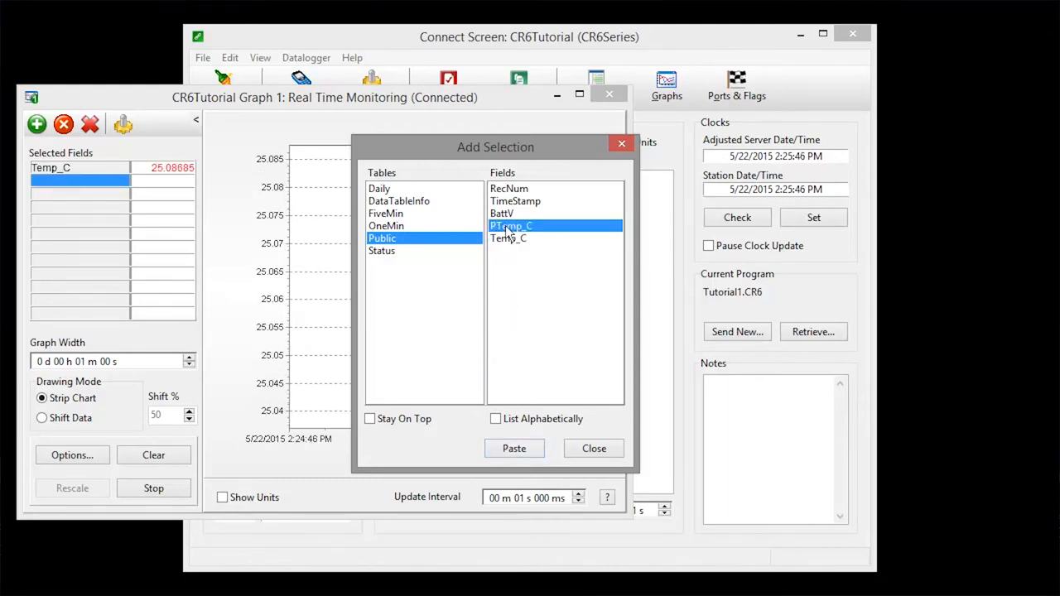
pyautogui.click(513, 447)
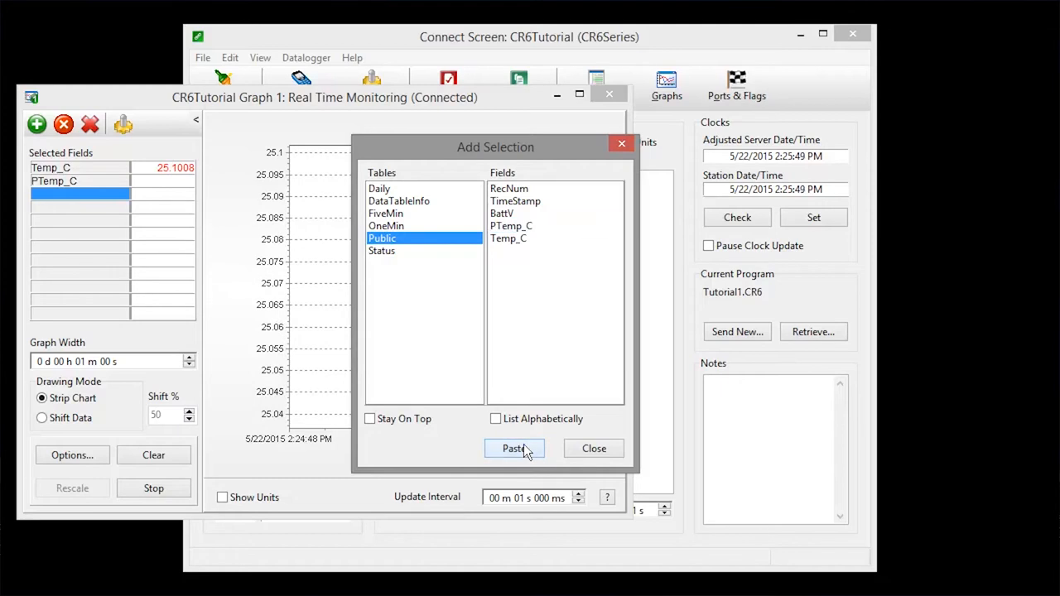
pyautogui.moveTo(626, 242)
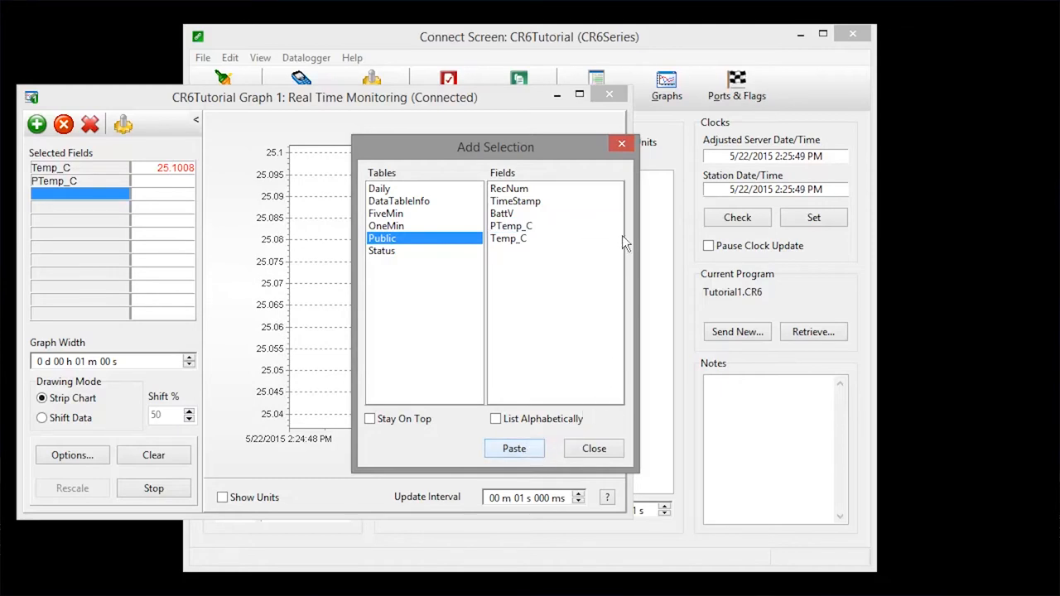
pyautogui.click(592, 447)
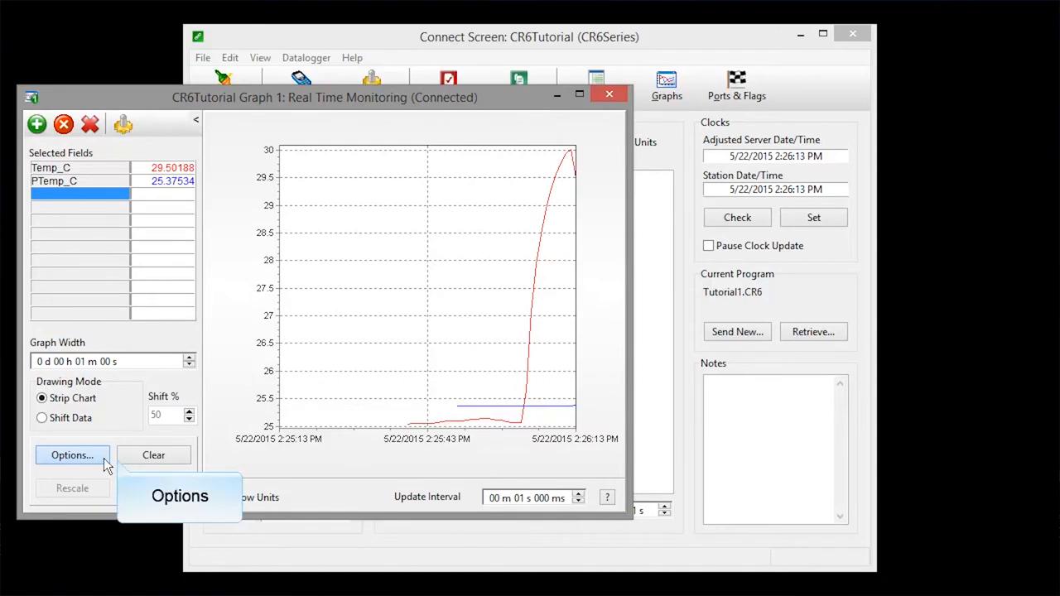
# - Review the graph's NAN Options settings and close the display options dialog
pyautogui.click(73, 455)
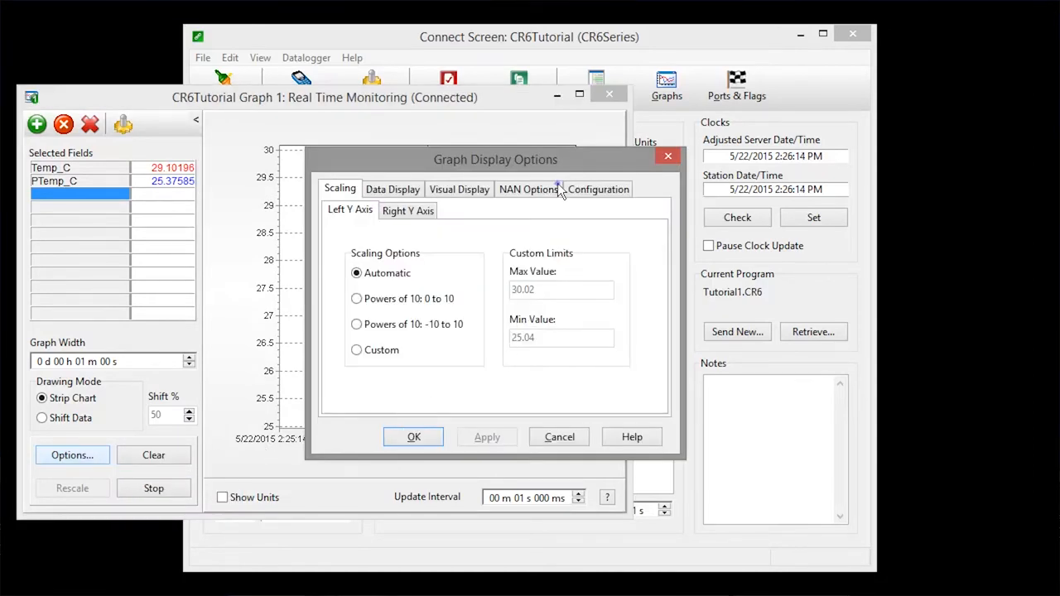
pyautogui.click(528, 189)
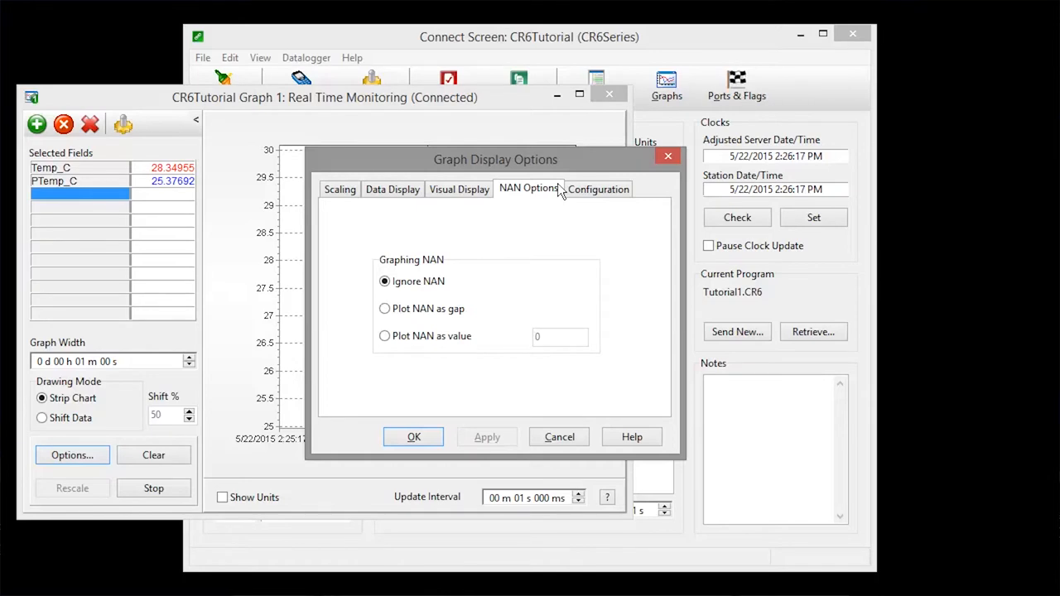
pyautogui.moveTo(414, 239)
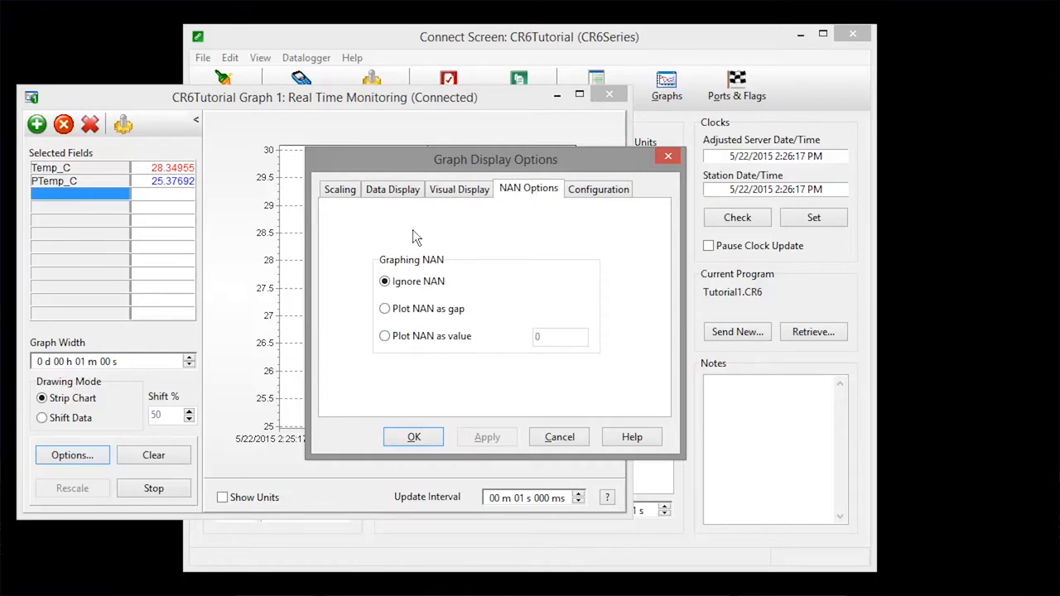
pyautogui.click(414, 437)
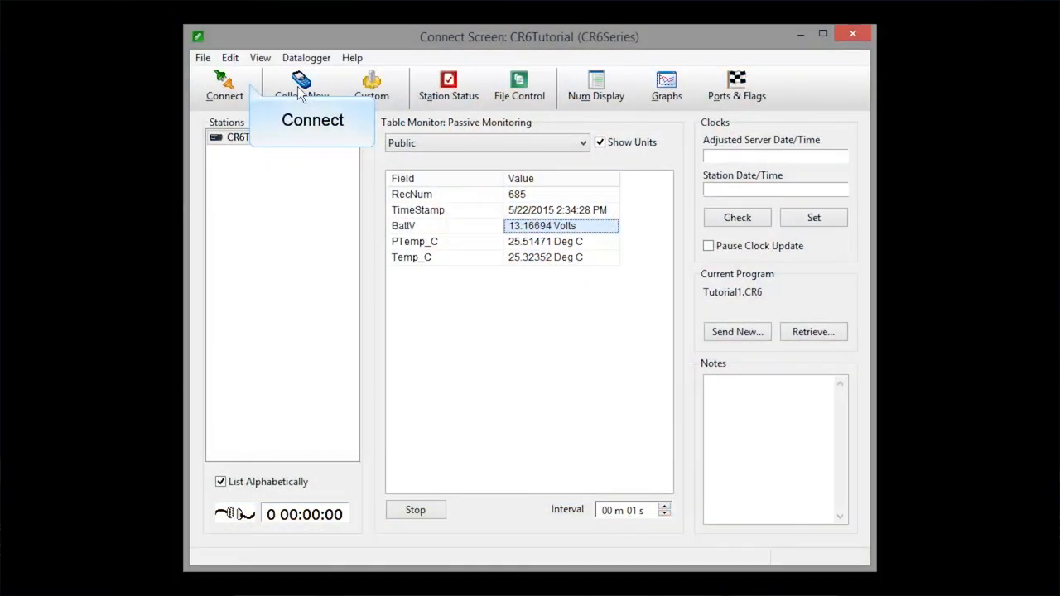
# - Reconnect to CR6Tutorial and run Collect Now, yielding OneMin, Daily and FiveMin files with 34 values
pyautogui.click(223, 86)
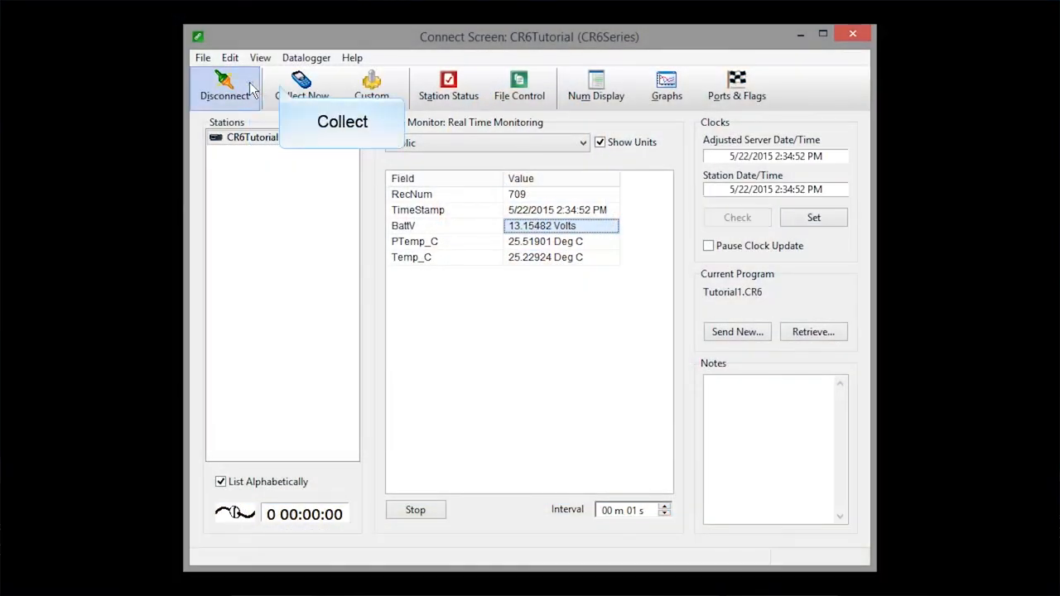
pyautogui.moveTo(301, 86)
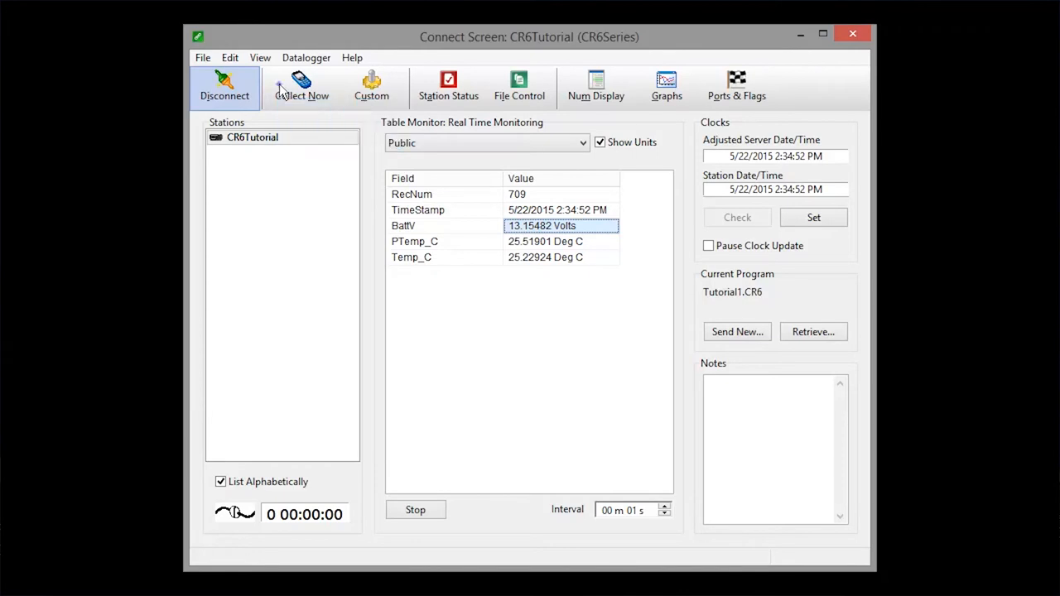
pyautogui.click(301, 86)
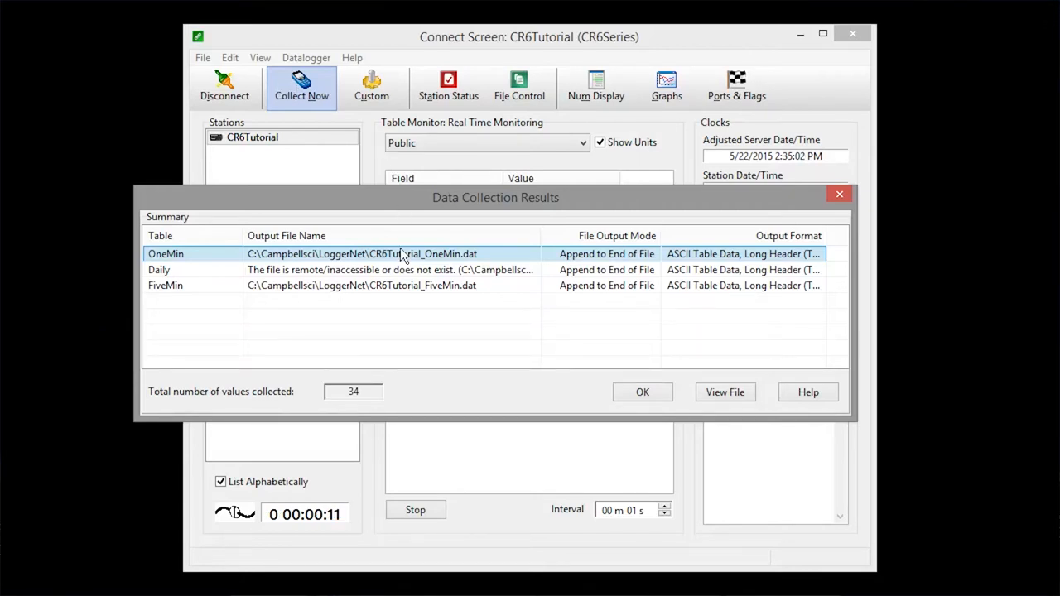
pyautogui.moveTo(725, 391)
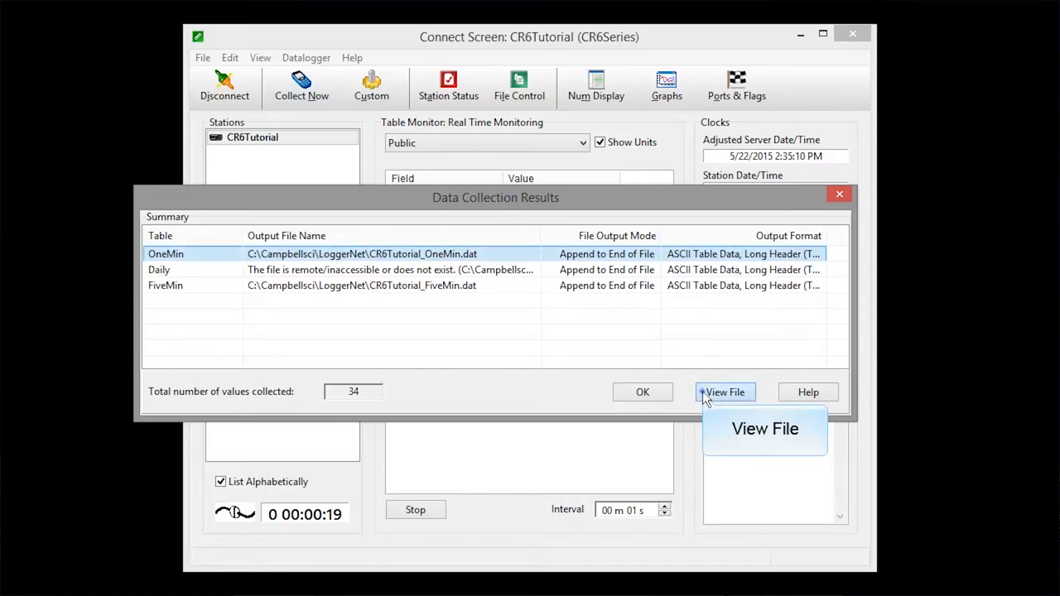
# - View the collected OneMin file in View Pro, showing its 12 temperature and battery records
pyautogui.click(725, 390)
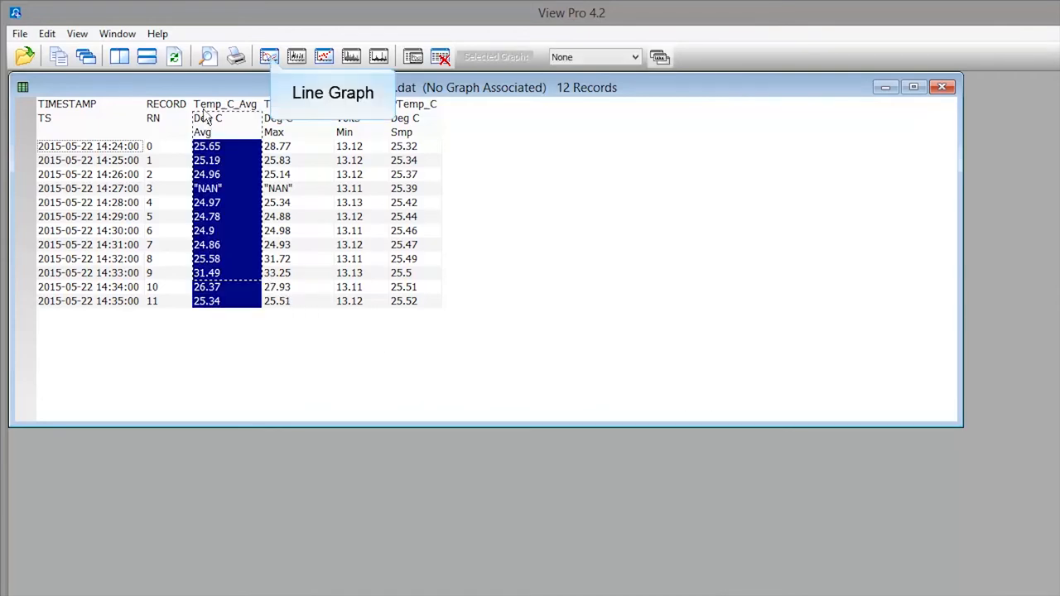
# - Graph Temp_C_Avg as a line graph with the graph cursor on, then close the graph
pyautogui.click(331, 92)
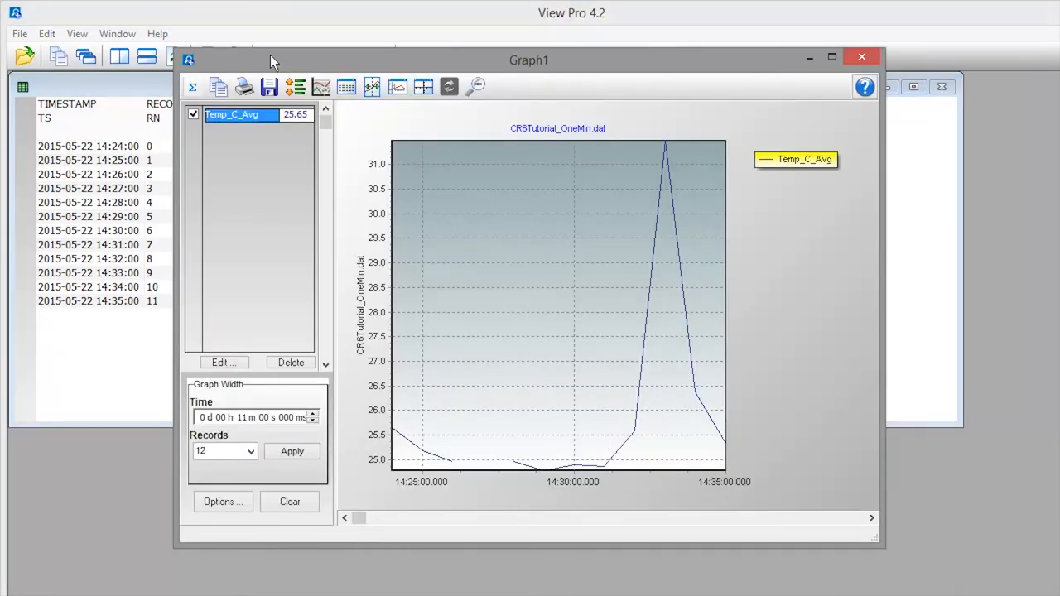
pyautogui.moveTo(371, 86)
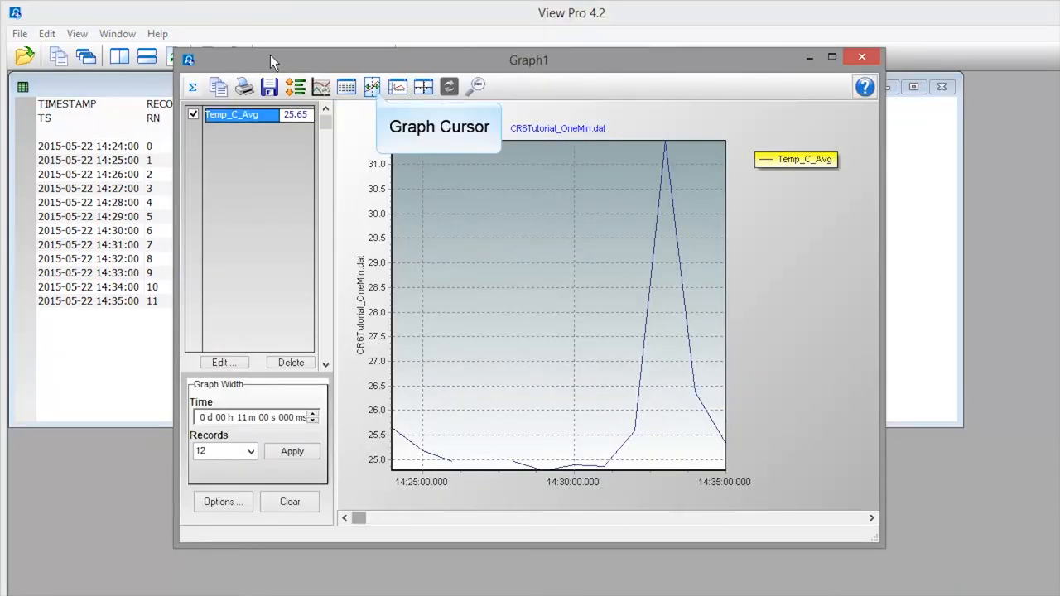
pyautogui.click(372, 86)
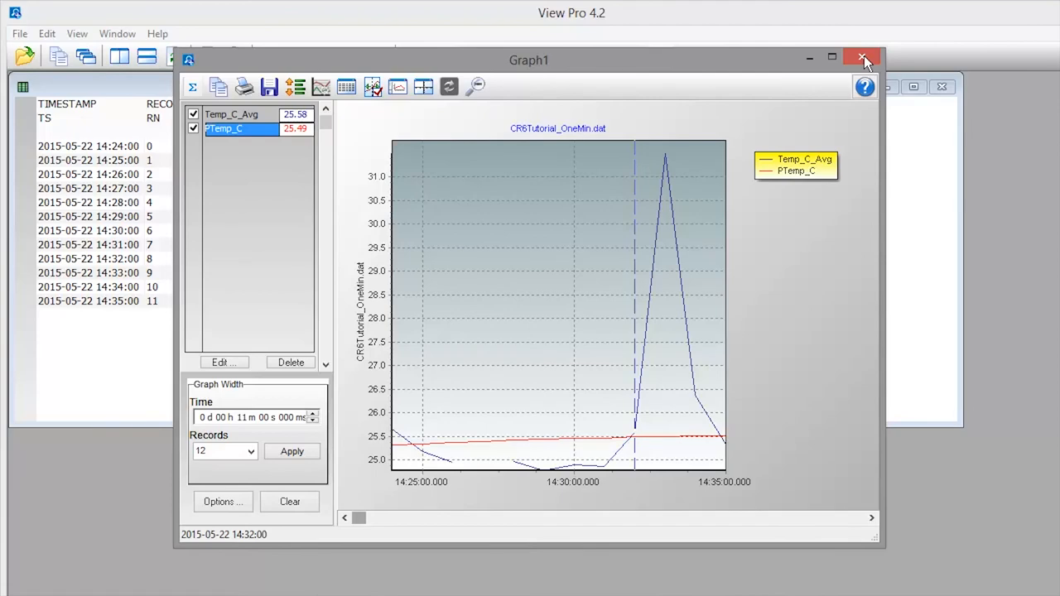
pyautogui.click(861, 59)
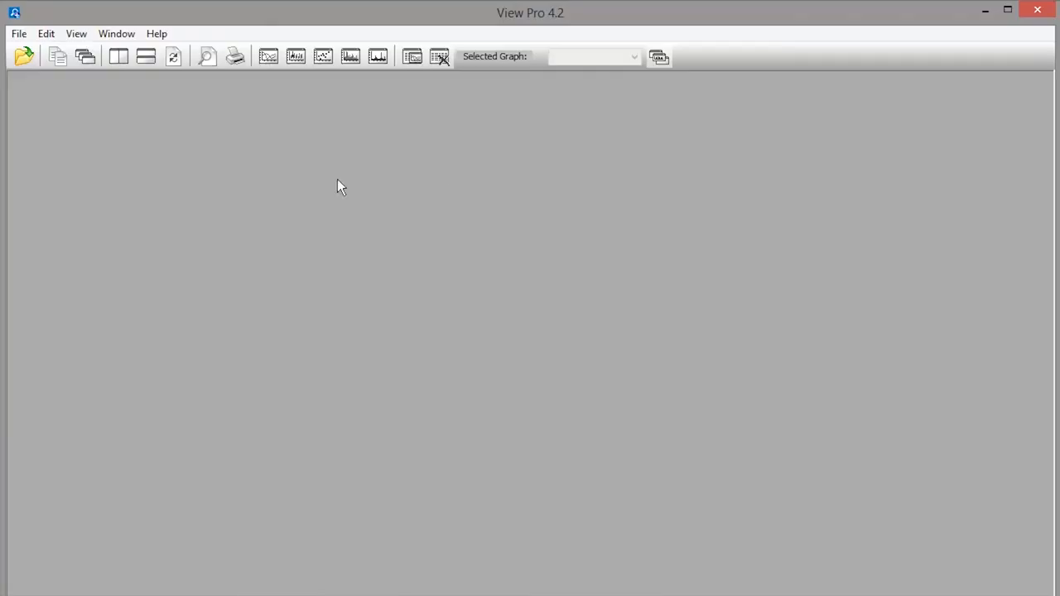
# - Reopen CR6Tutorial_OneMin.dat from C:\Campbellsci\LoggerNet, showing its 12 records
pyautogui.click(18, 33)
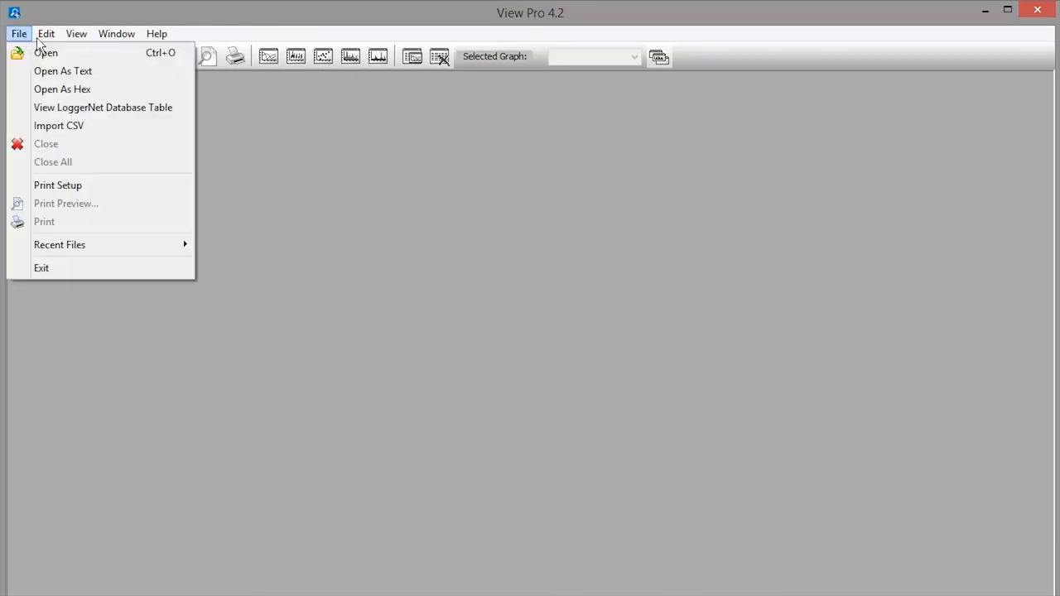
pyautogui.click(47, 51)
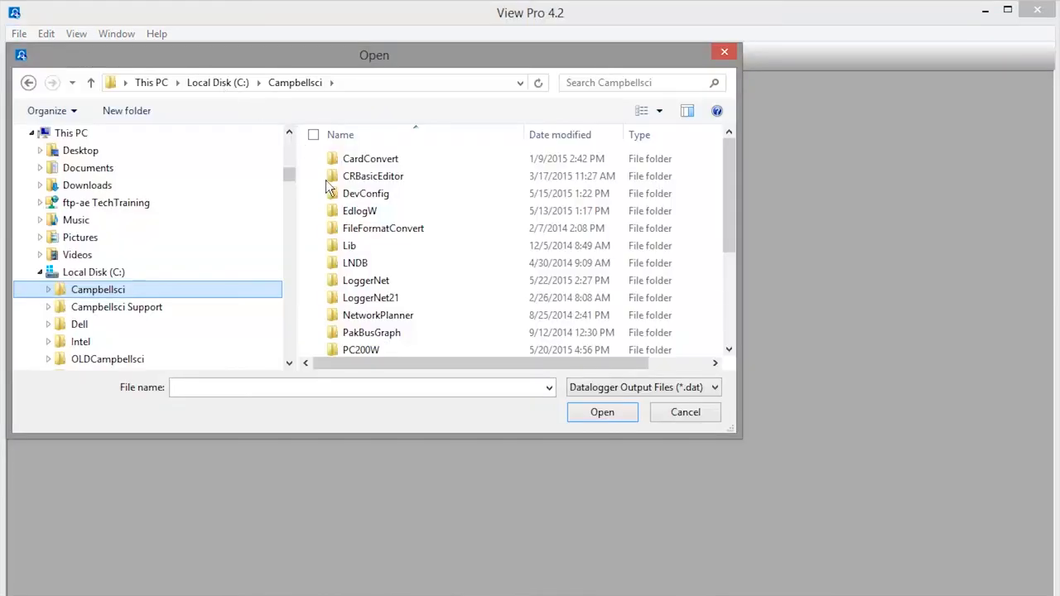
pyautogui.click(364, 279)
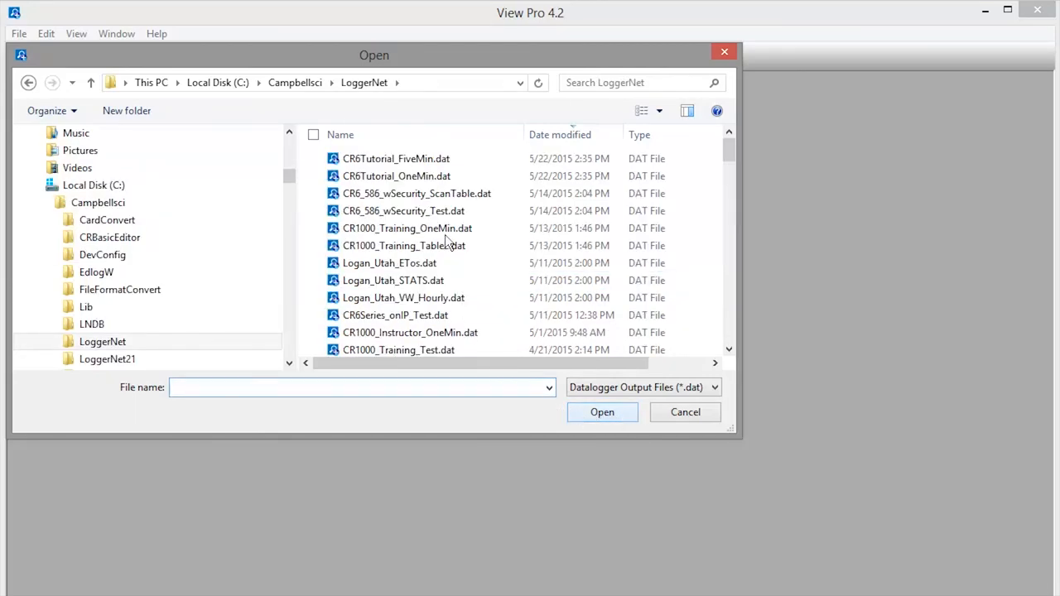
pyautogui.doubleClick(396, 176)
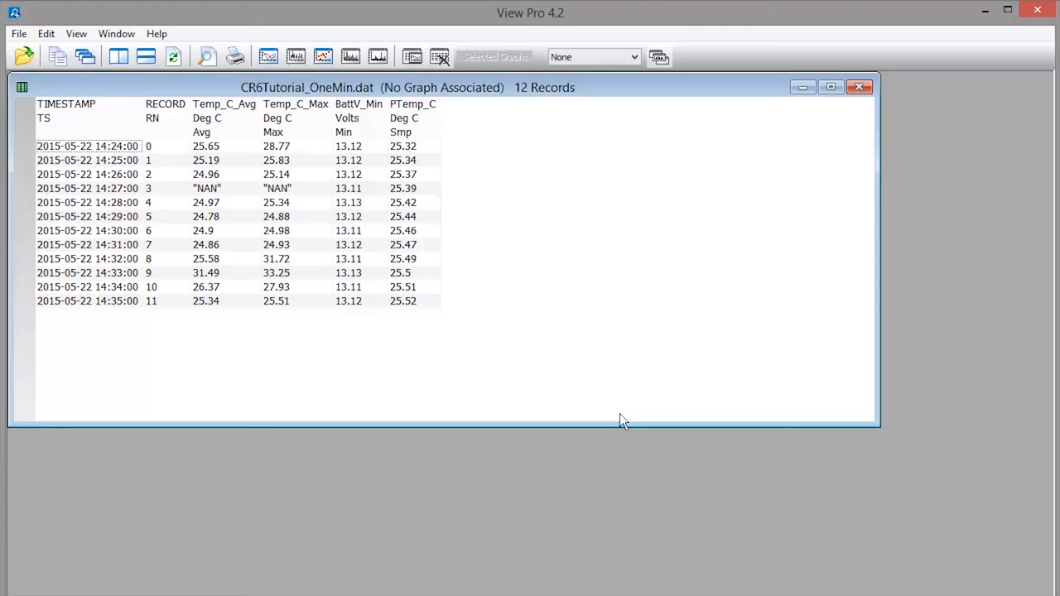